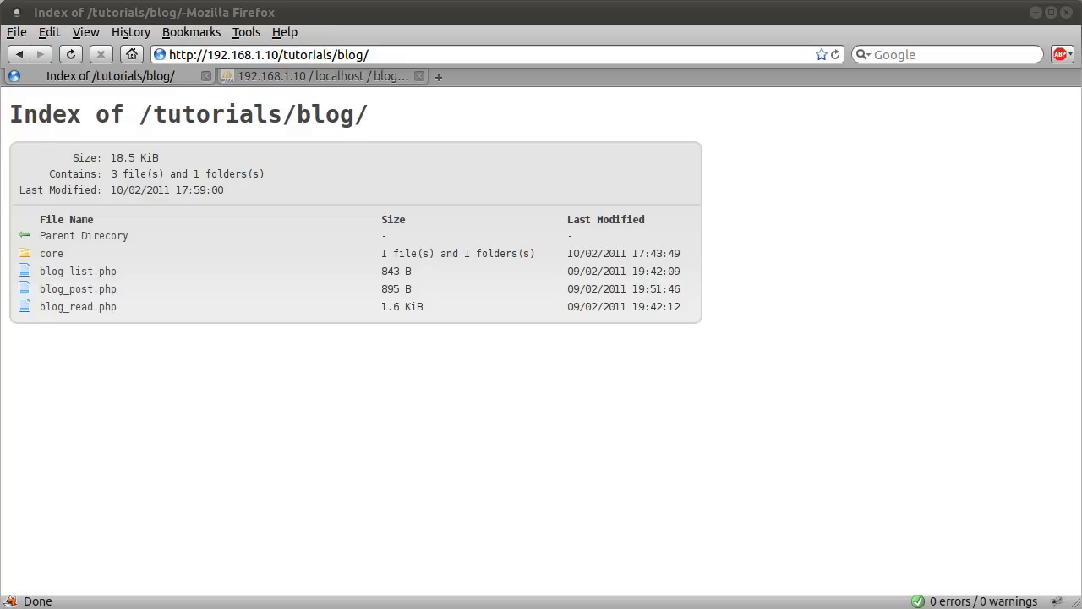
mouse_move(382, 288)
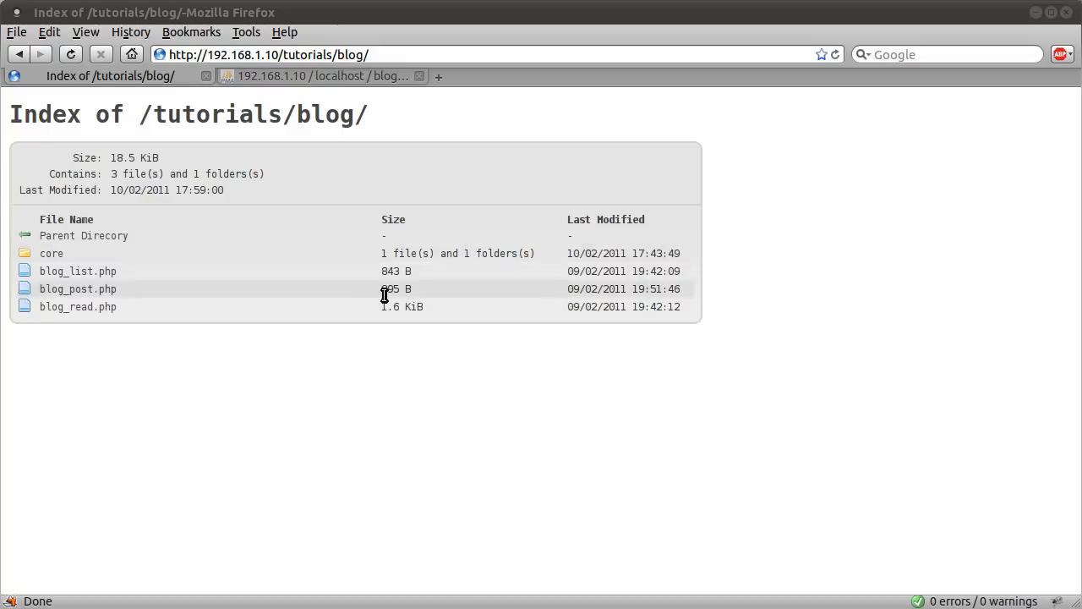
mouse_move(152, 297)
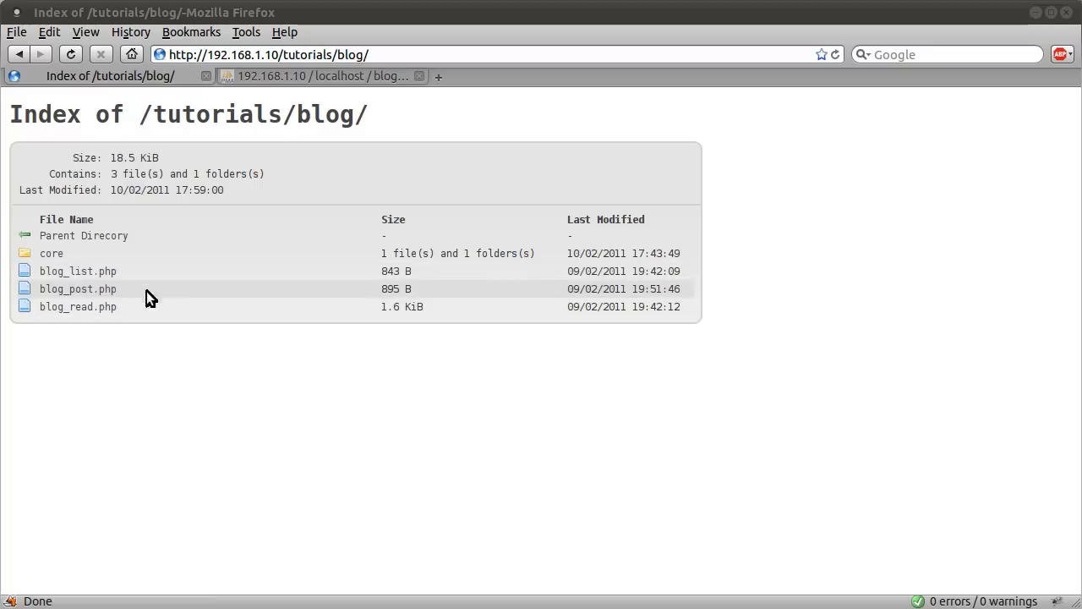
mouse_move(213, 338)
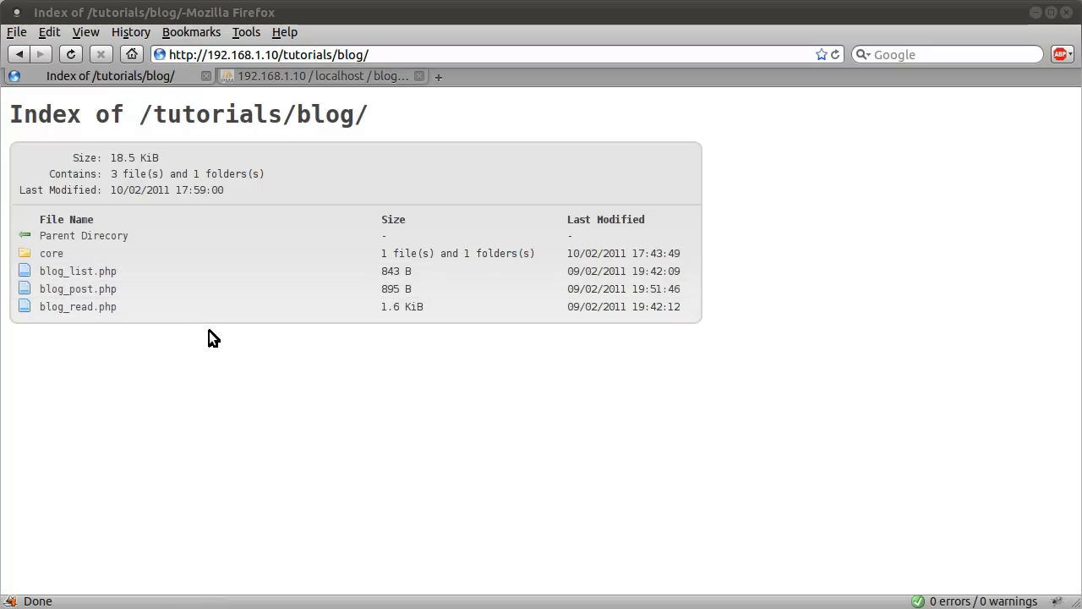
mouse_move(78, 306)
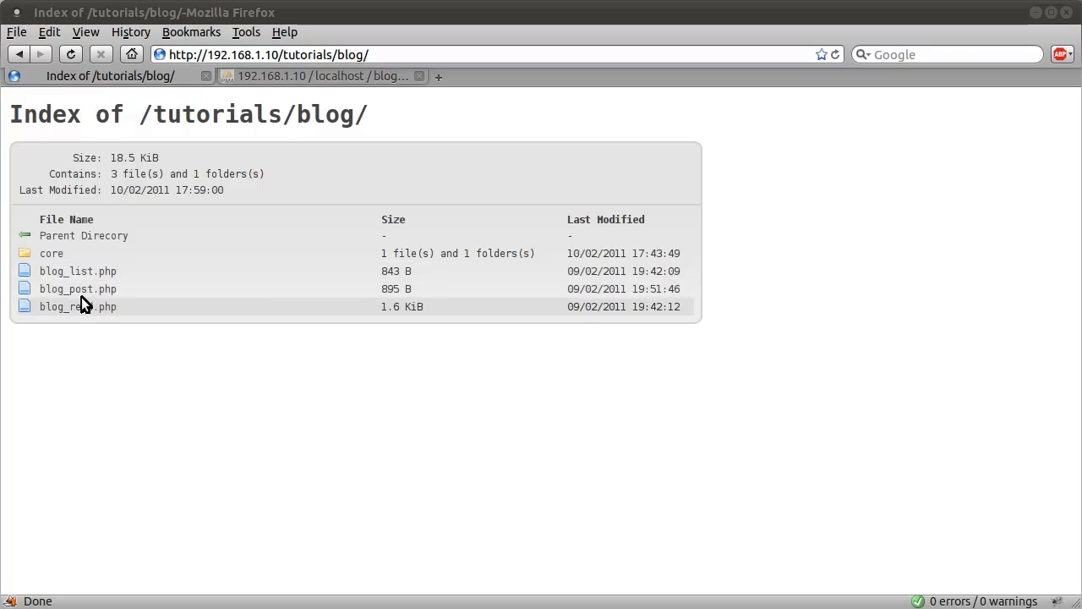
mouse_move(77, 287)
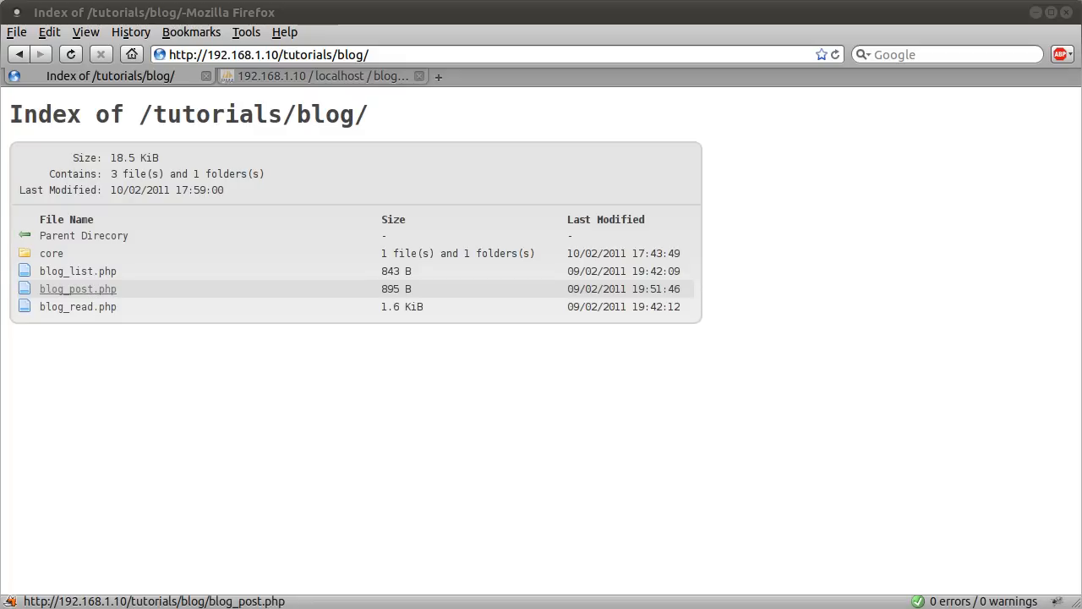
mouse_move(78, 306)
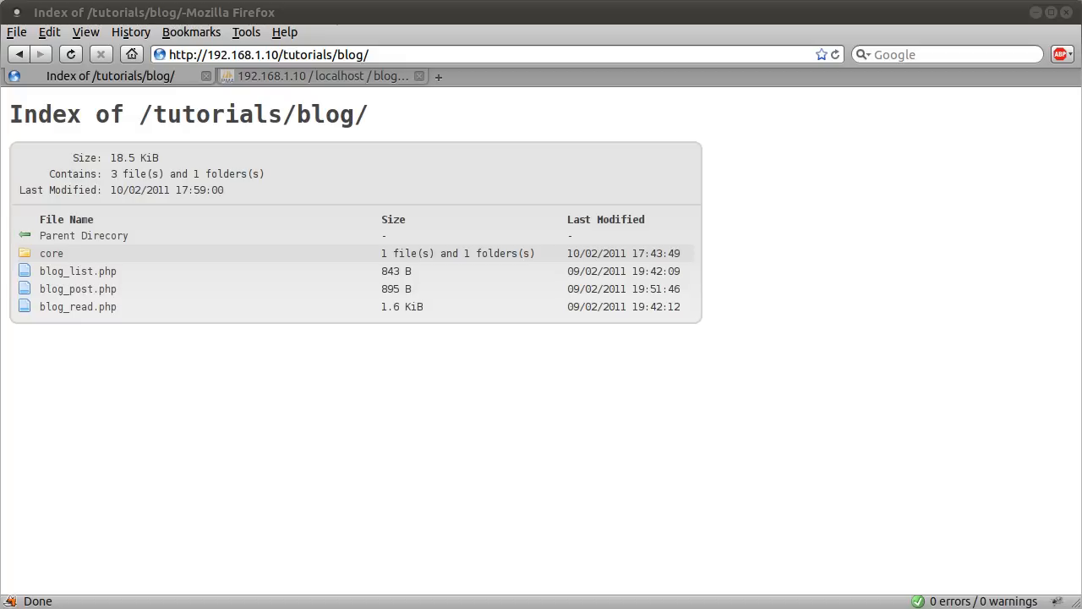
mouse_move(78, 270)
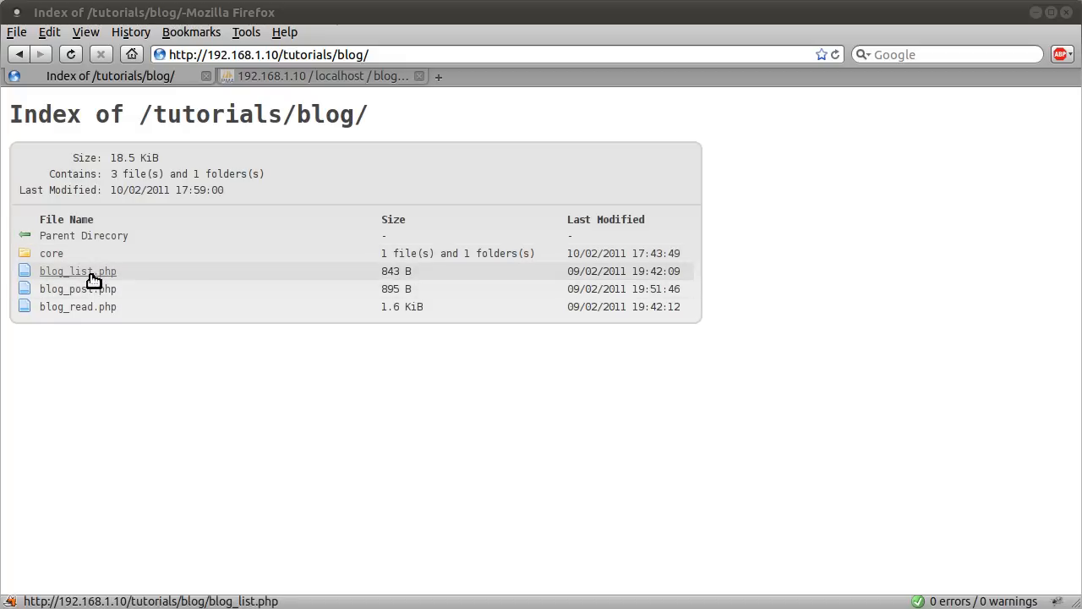
- Load blog_list.php and briefly highlight the Test post's byline and summary text
click(78, 271)
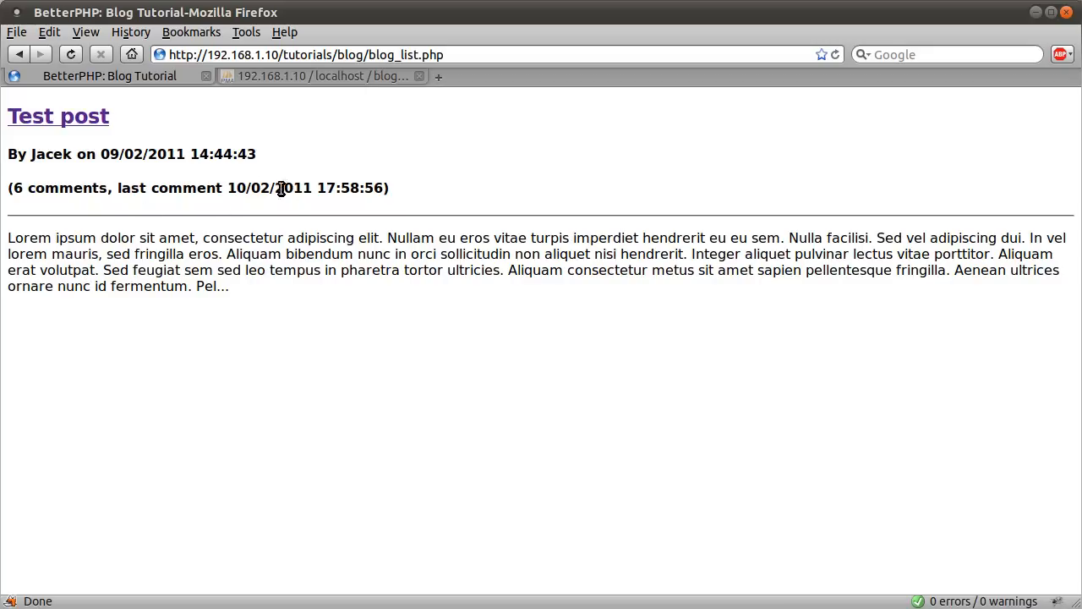
drag(17, 154, 228, 286)
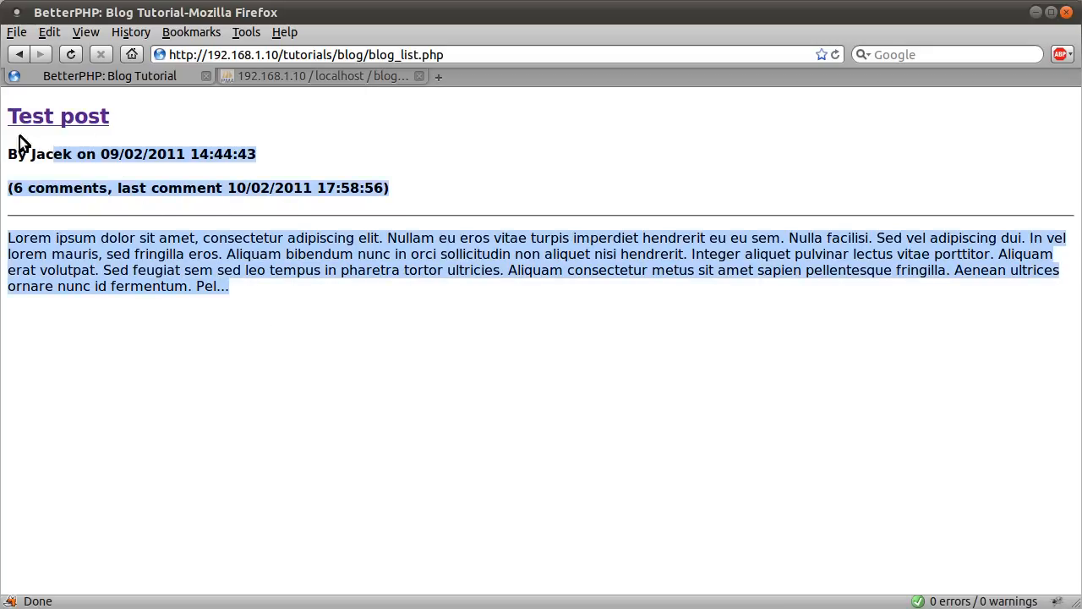
click(255, 411)
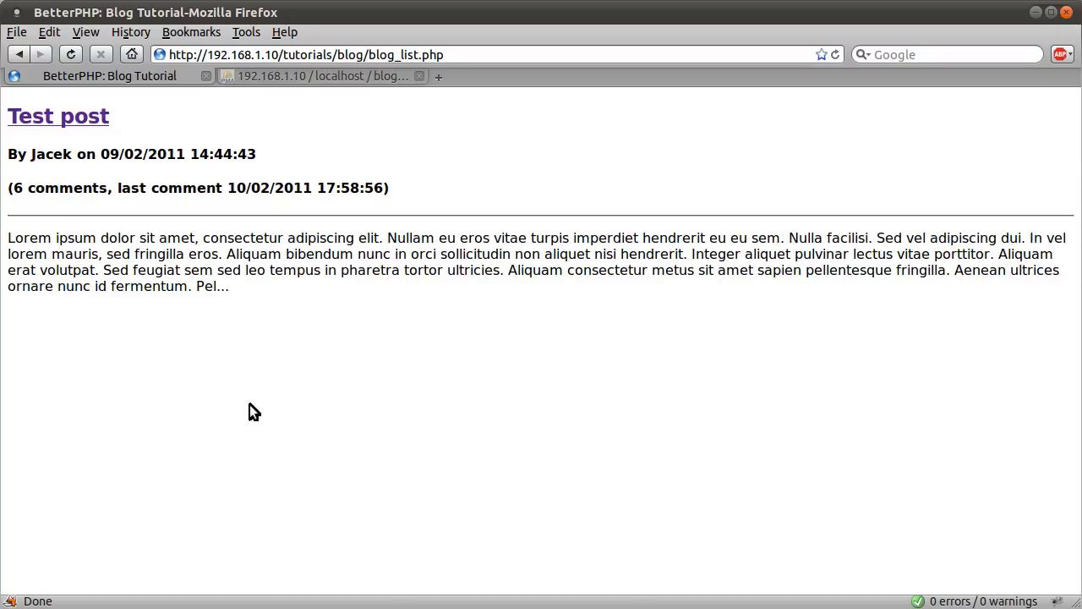
mouse_move(159, 286)
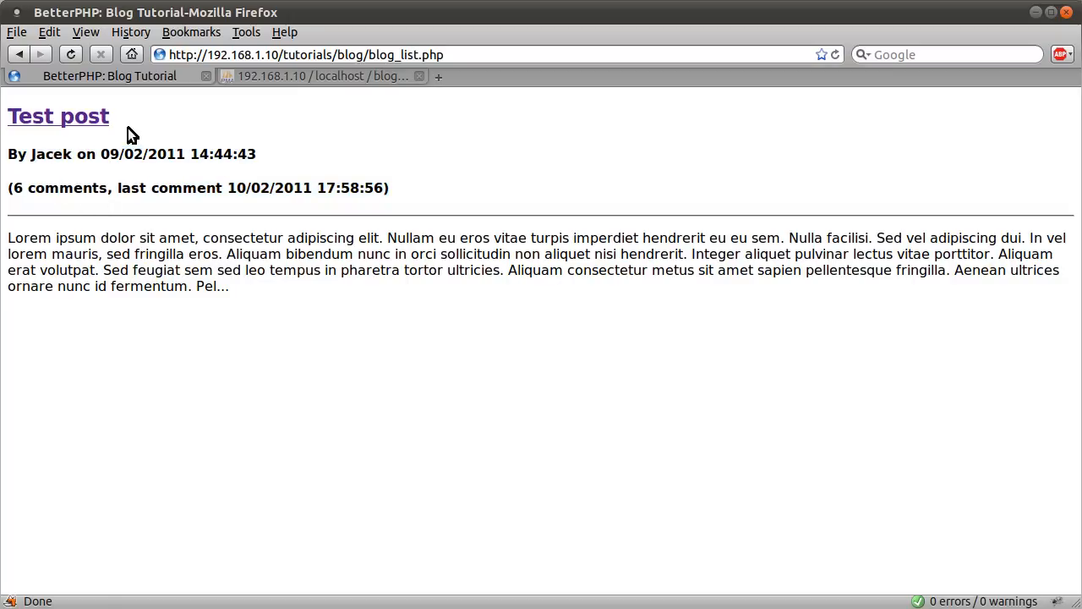
mouse_move(85, 118)
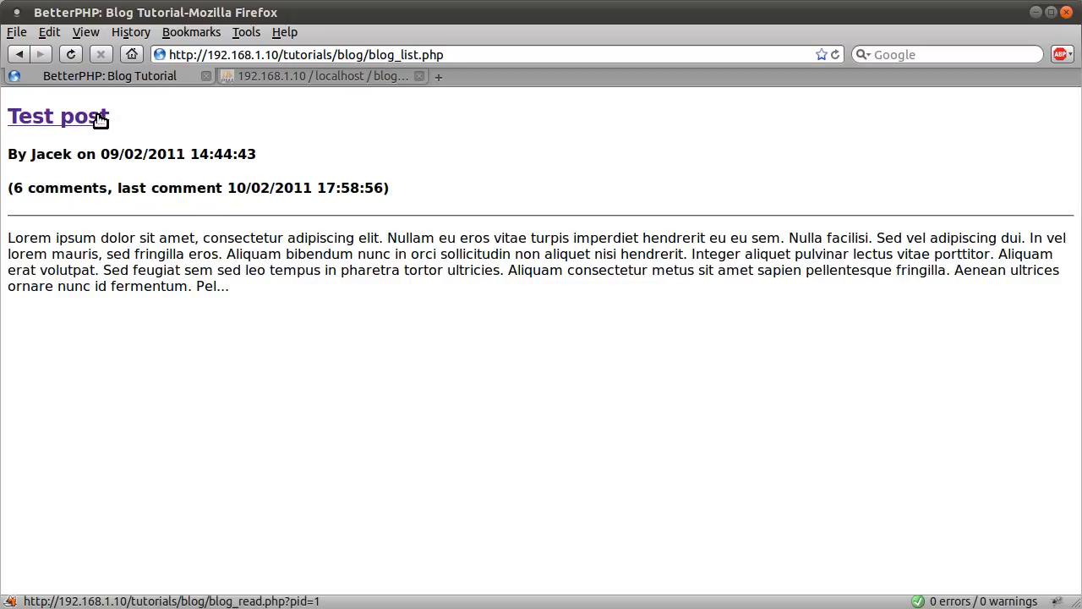
mouse_move(248, 298)
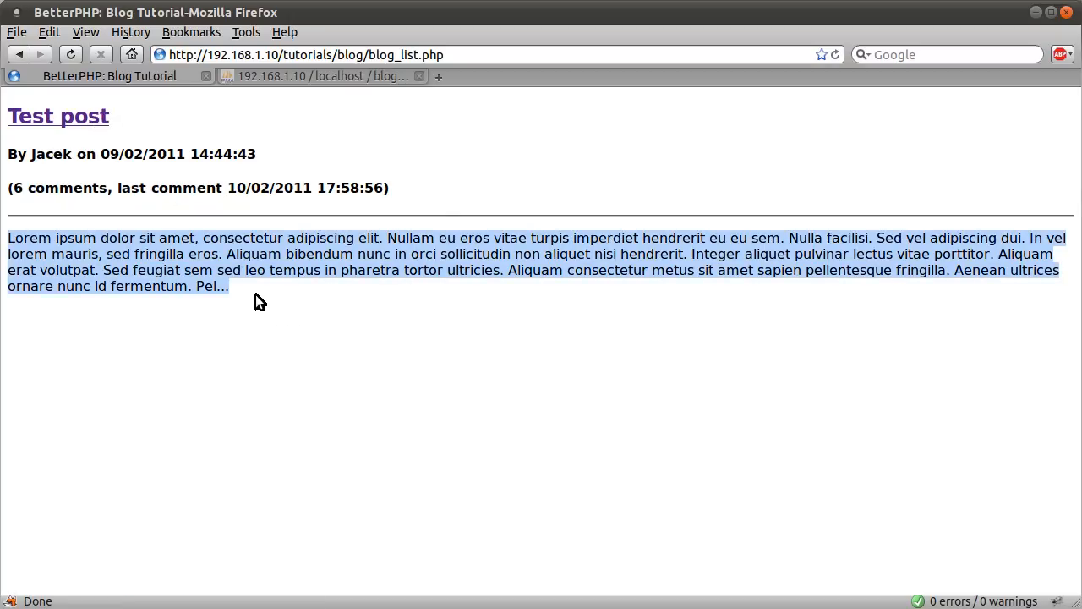
mouse_move(97, 125)
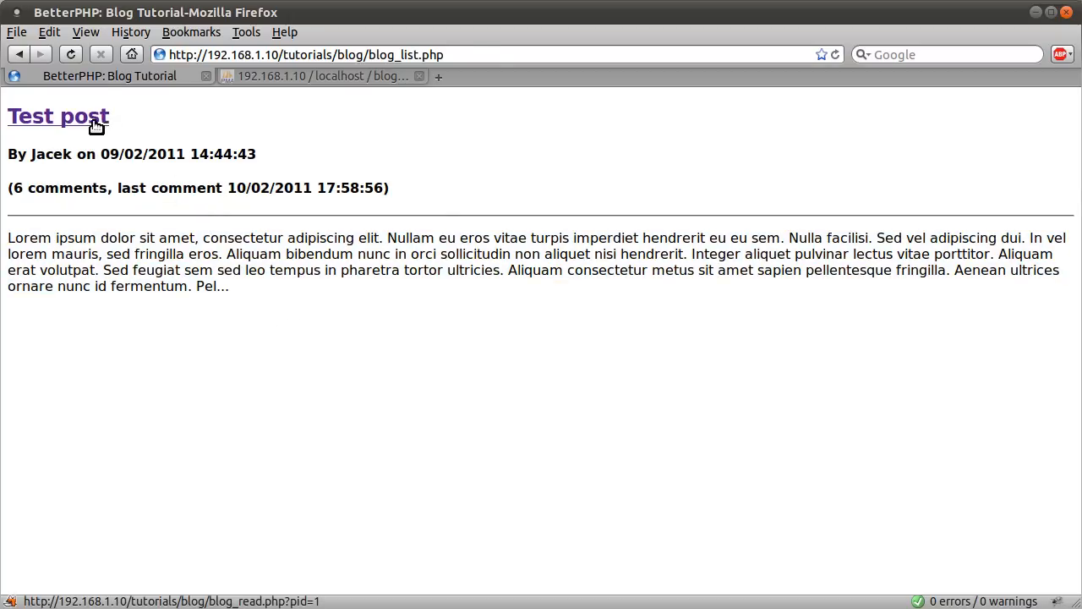
- View the full Test post article and enter S as the commenter name for a new comment
click(57, 114)
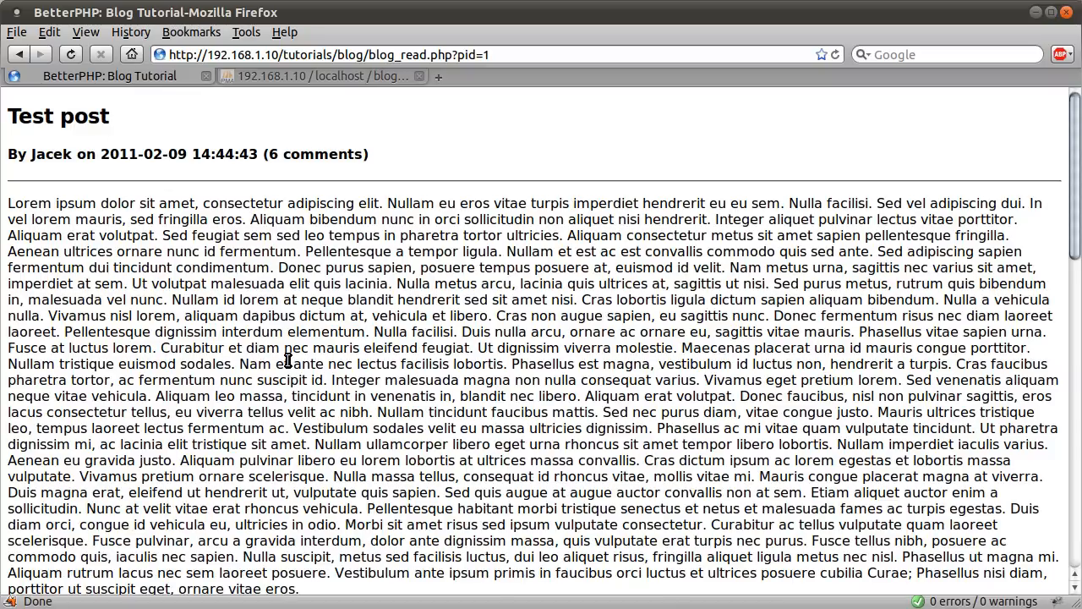
scroll(down, 3)
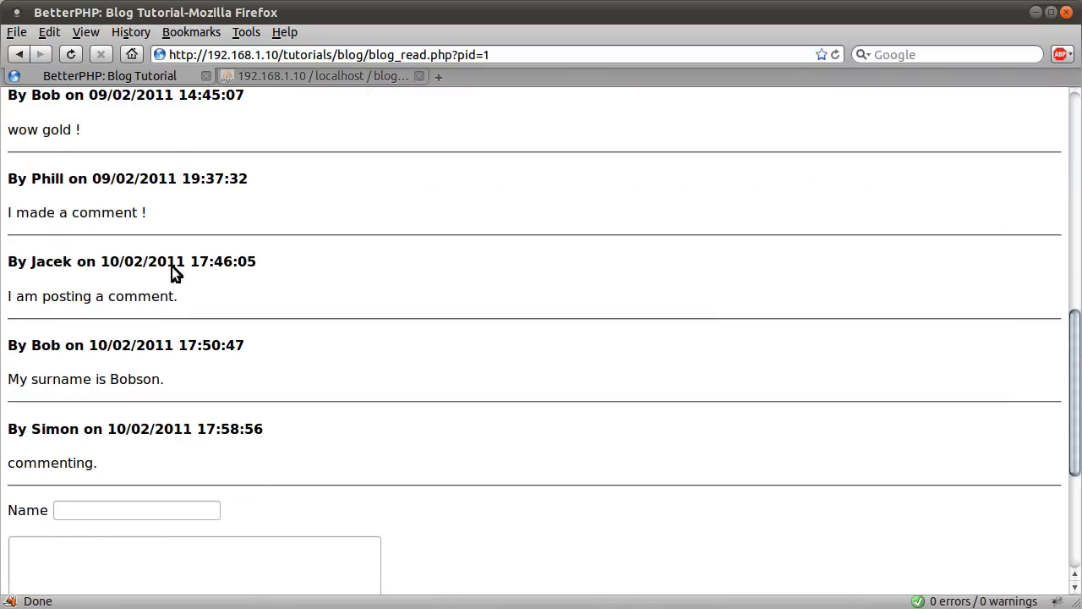
scroll(down, 3)
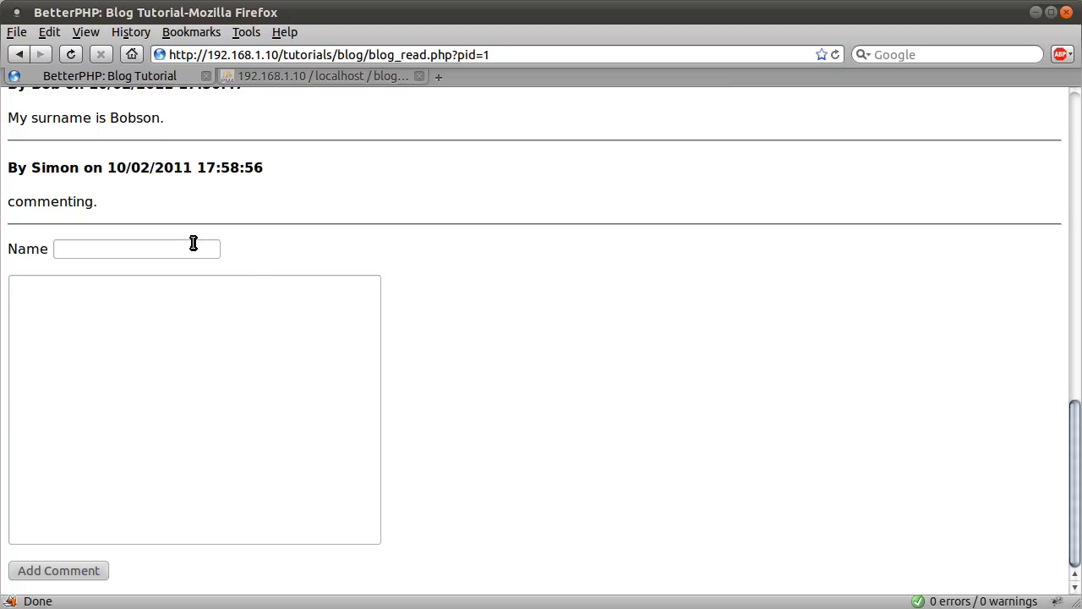
click(136, 248)
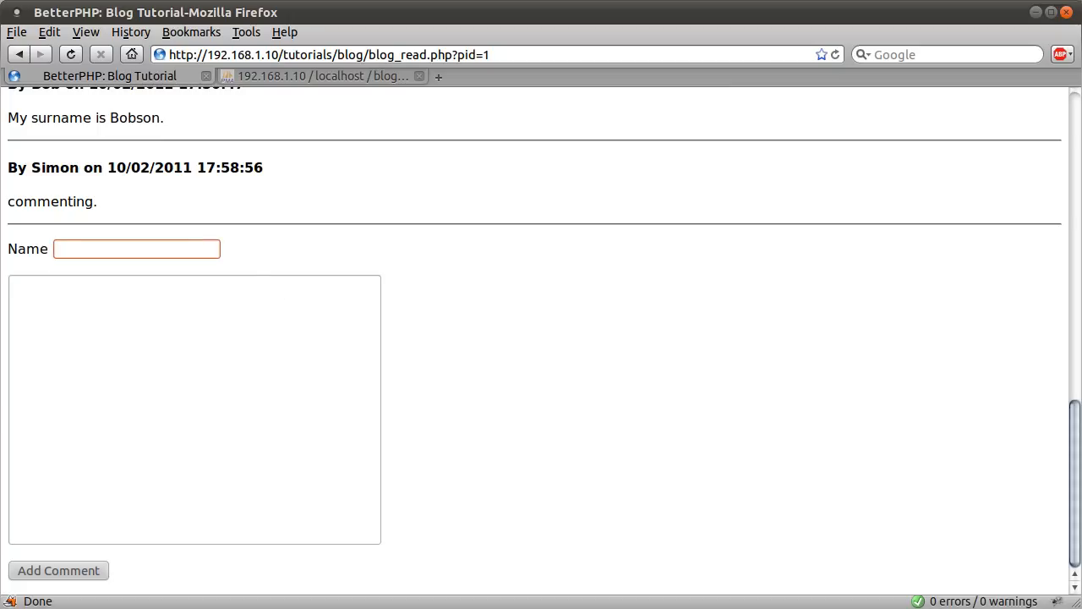
text(S)
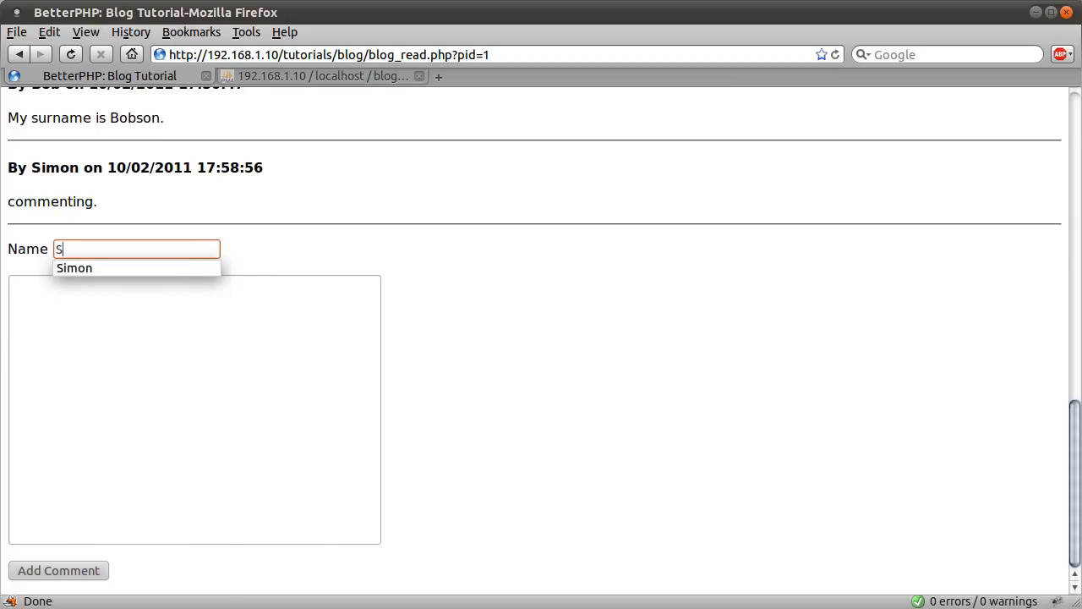
scroll(up, 3)
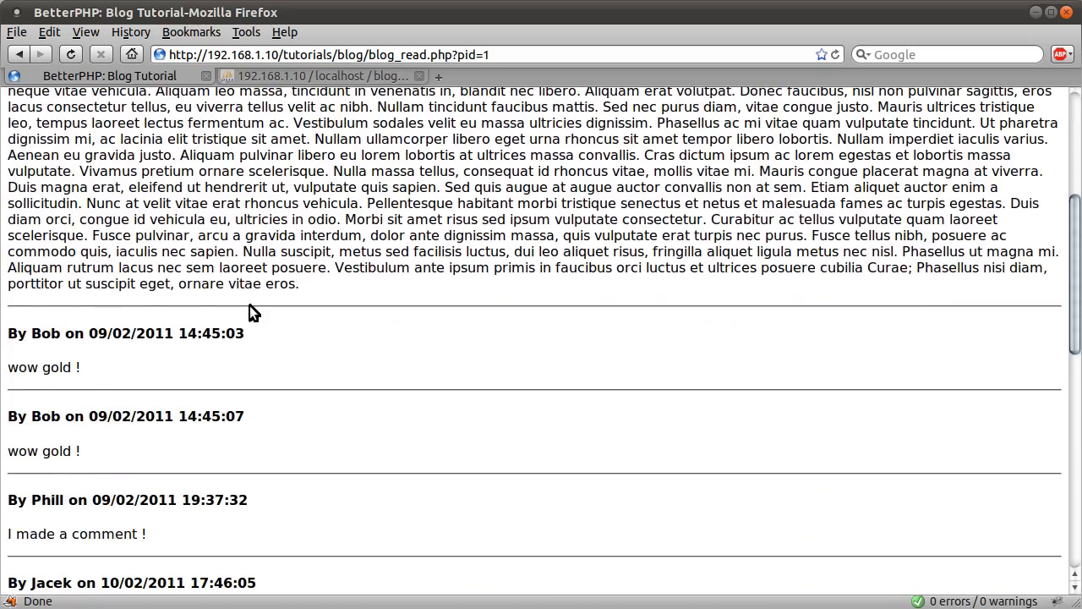
scroll(down, 3)
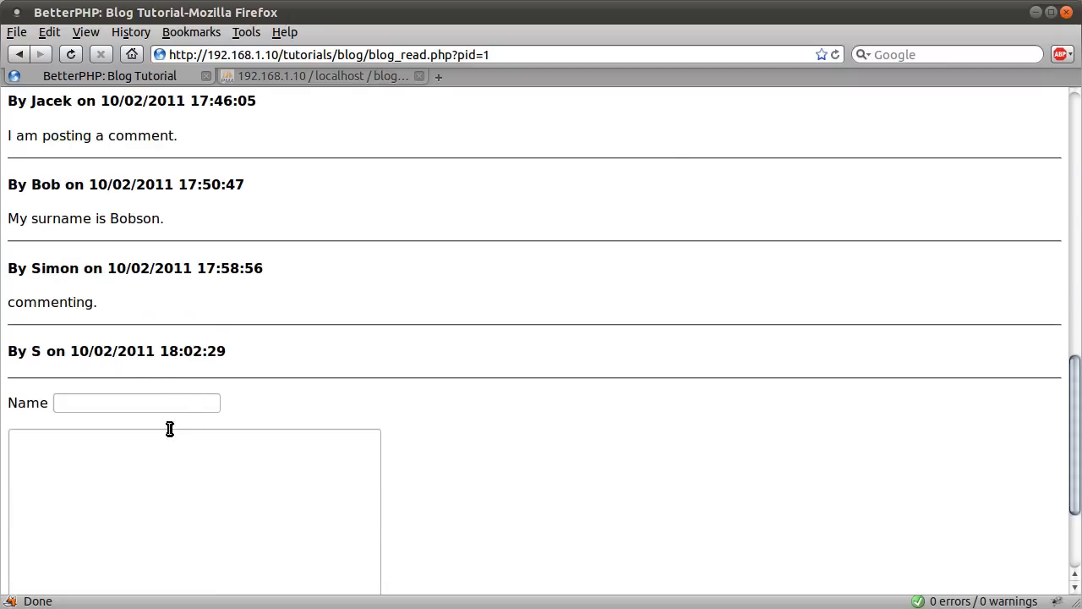
scroll(up, 3)
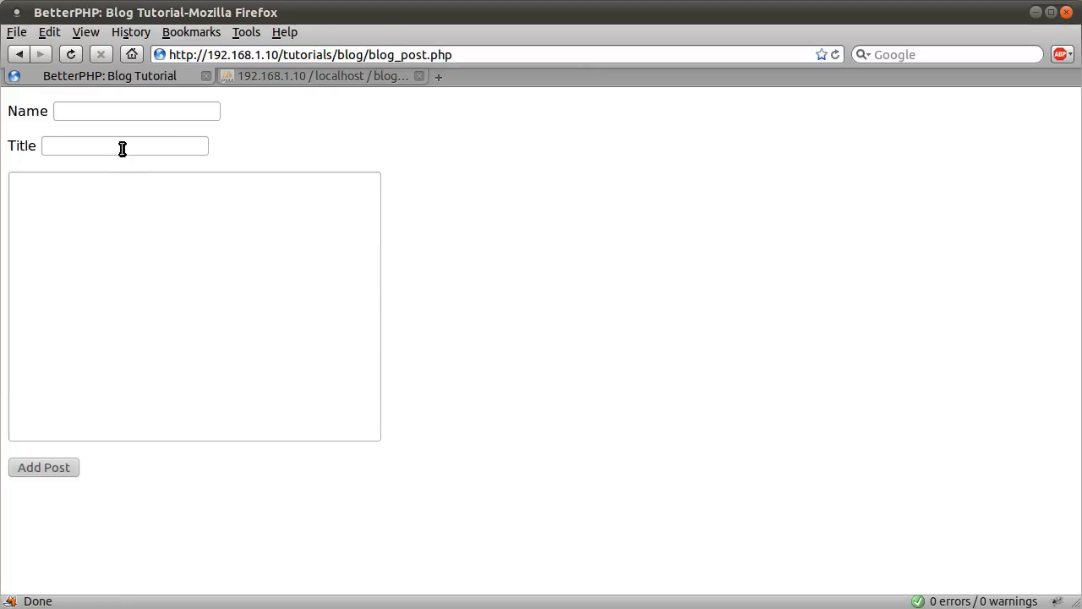
- Enter name Simon and reuse the autocompleted title, trimming it to 'Experienced PHP/MySQL'
text(Simon)
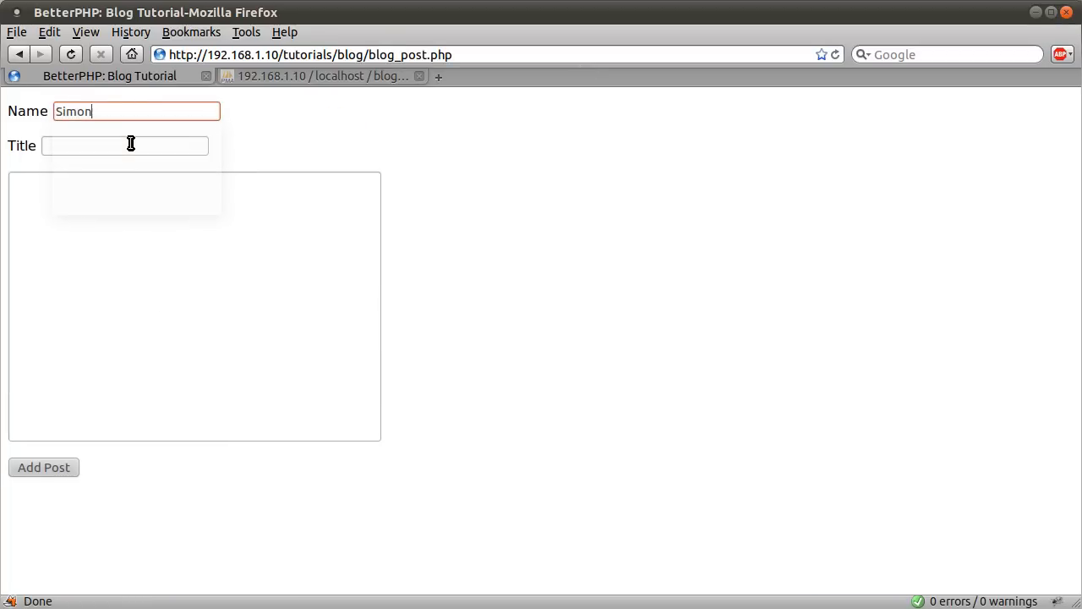
click(126, 145)
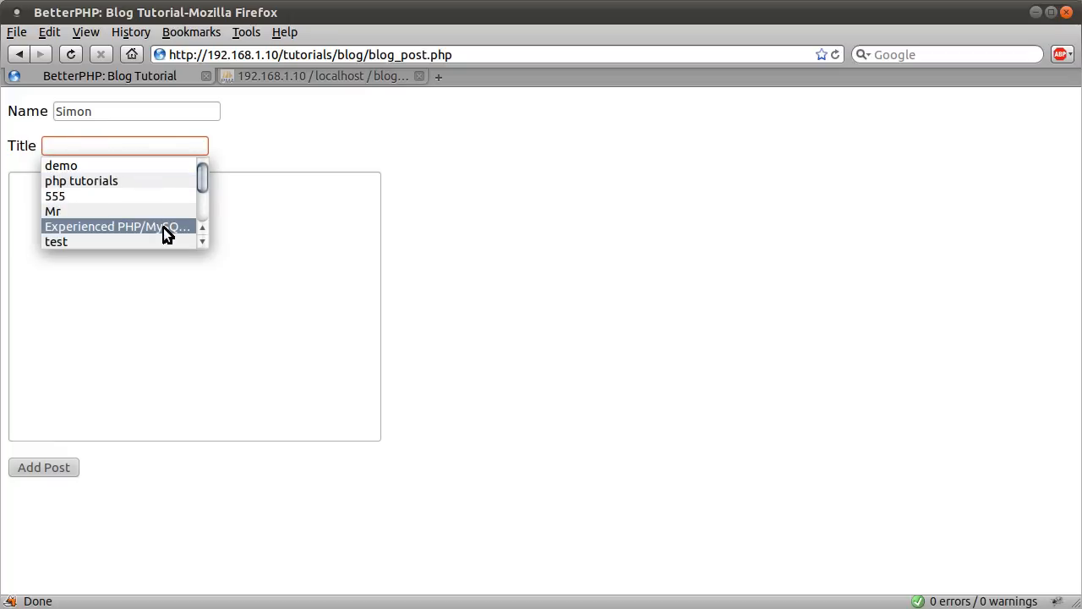
click(119, 226)
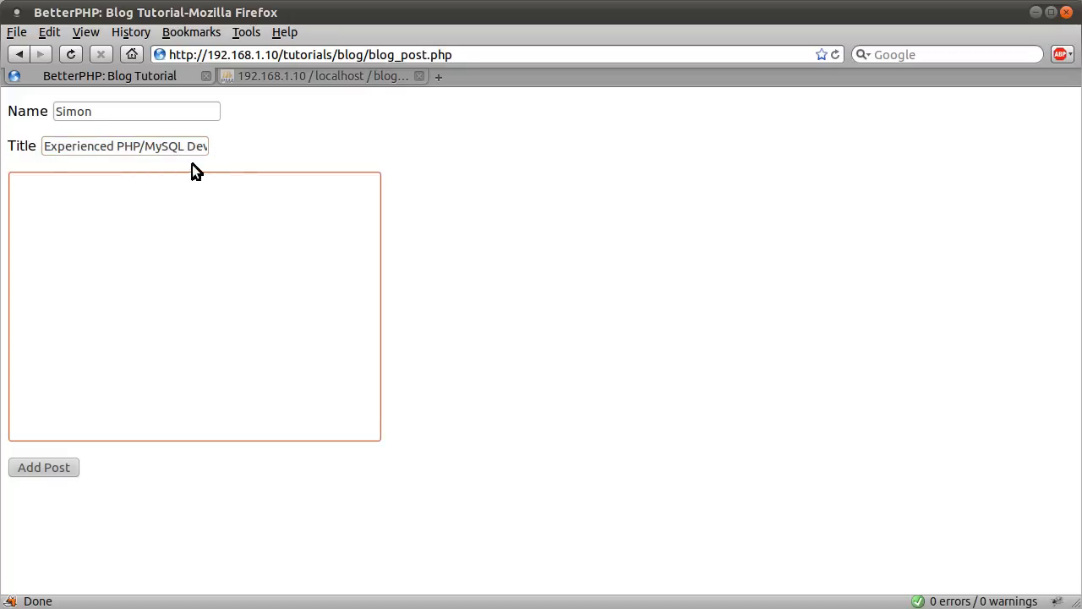
mouse_move(239, 179)
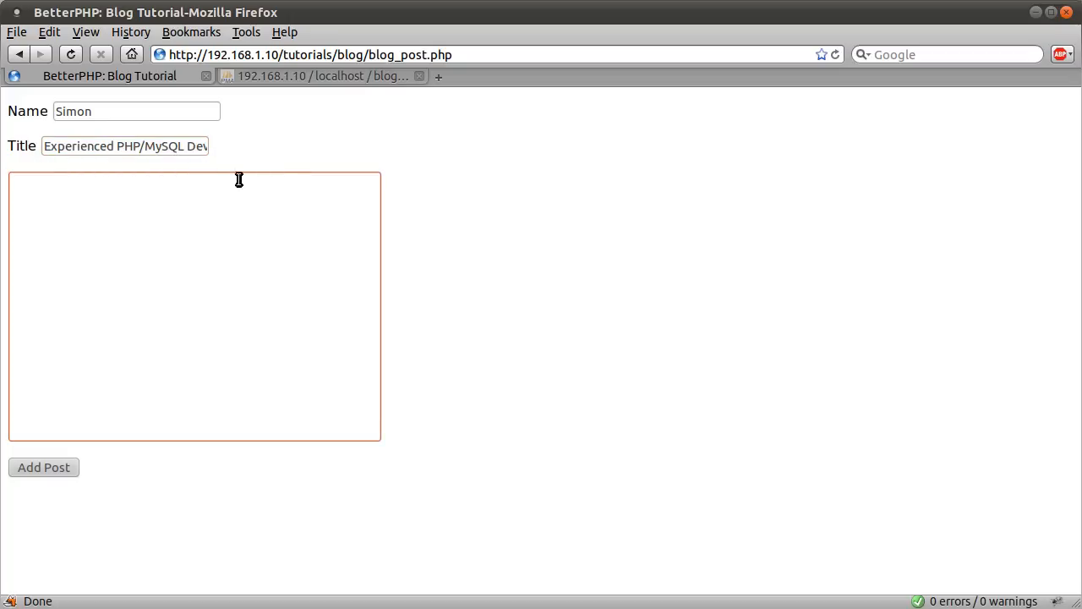
double_click(176, 145)
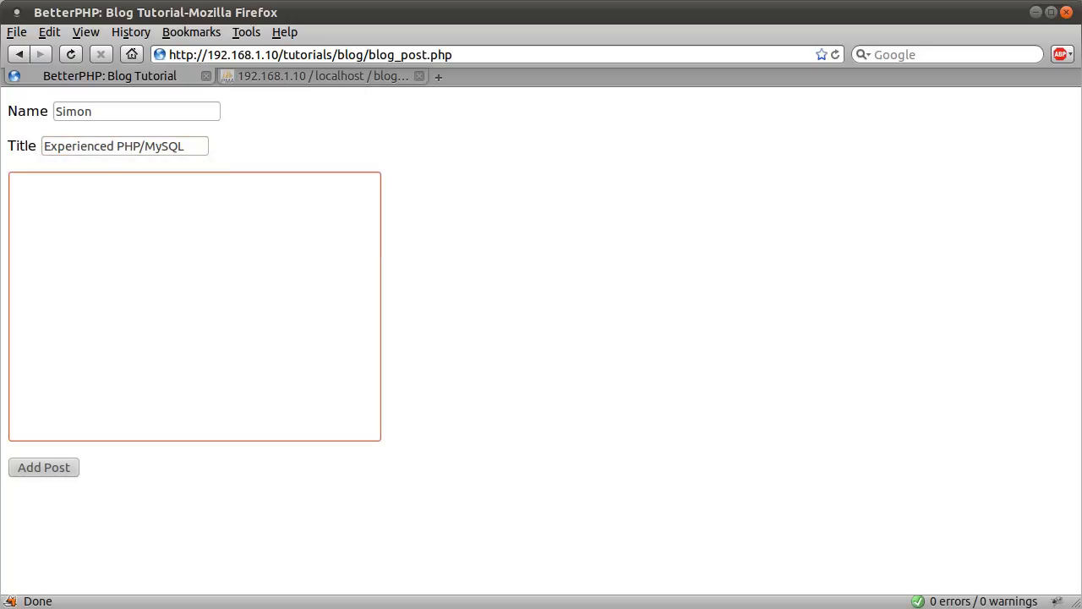
- Write the body text about making a test post for a YouTube video
click(195, 304)
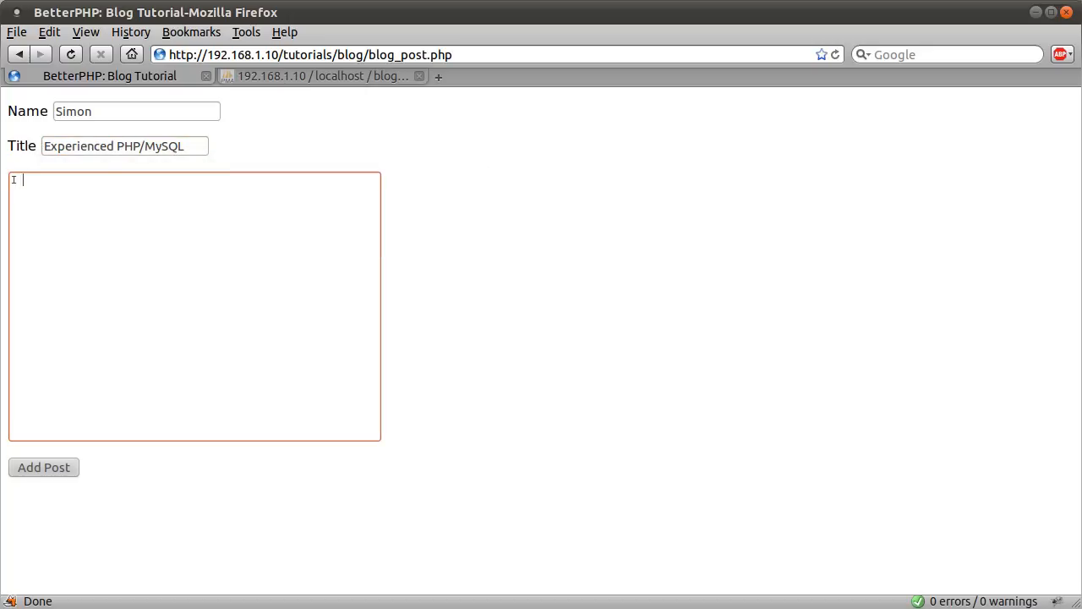
text(I am makinfg a test post for a)
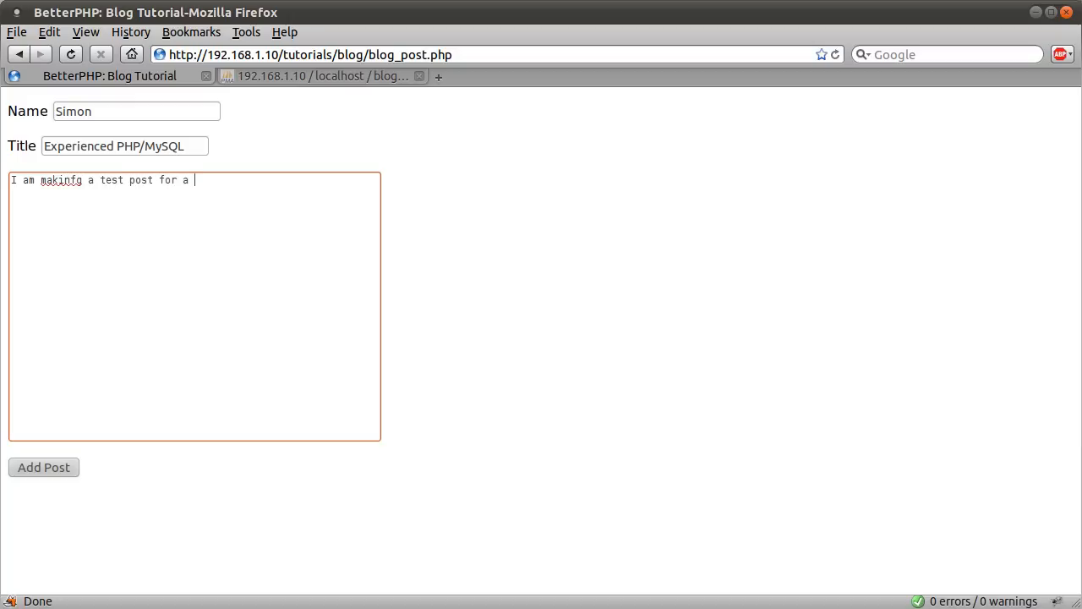
text(YouTube vid)
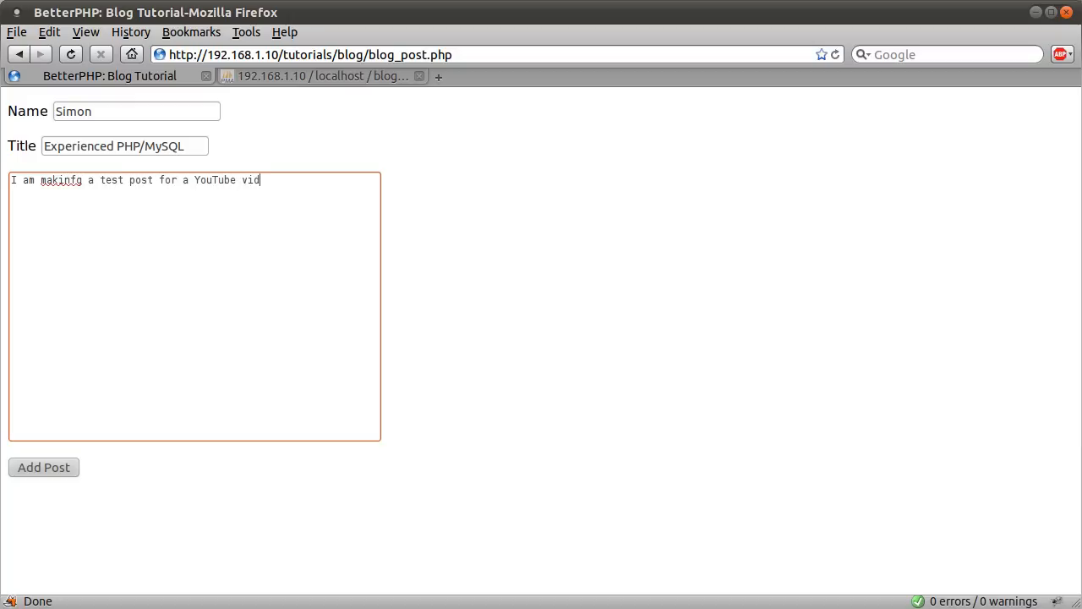
text(eo.)
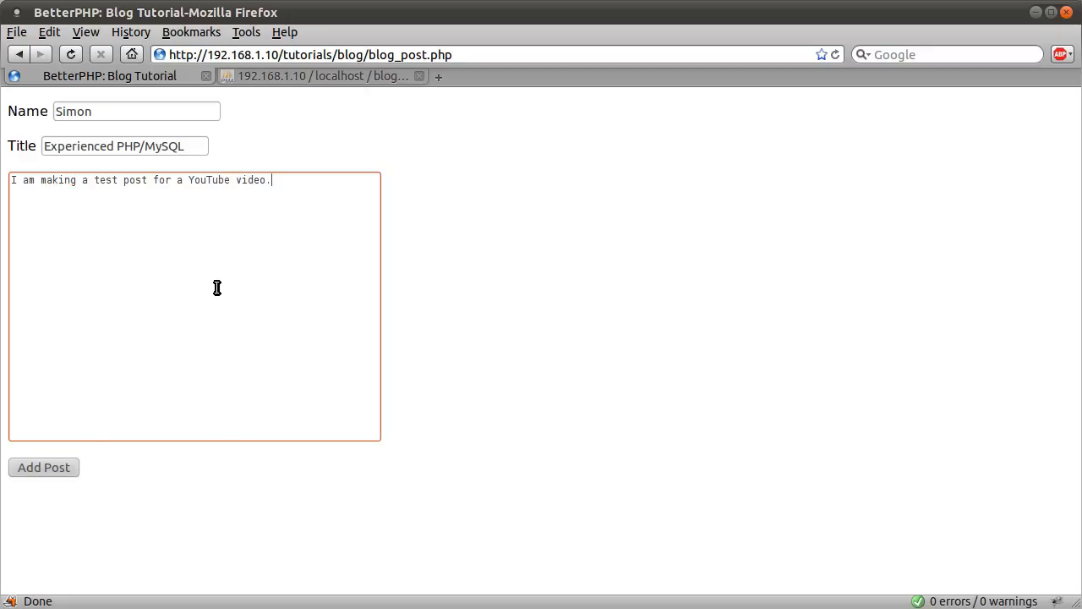
- Submit the form with Add Post so the new post tops the blog list
click(44, 467)
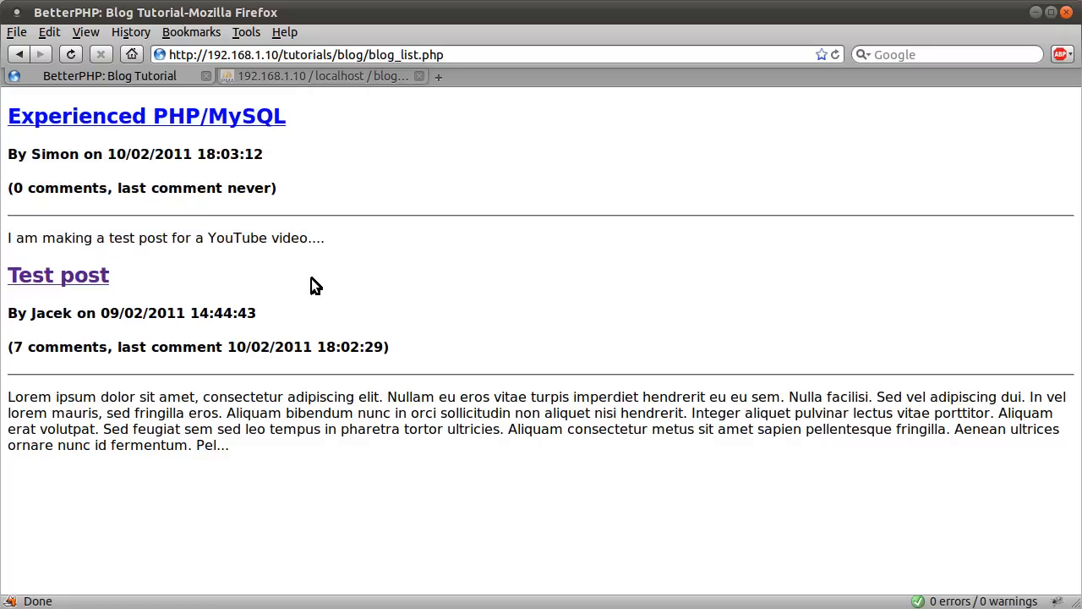
mouse_move(311, 291)
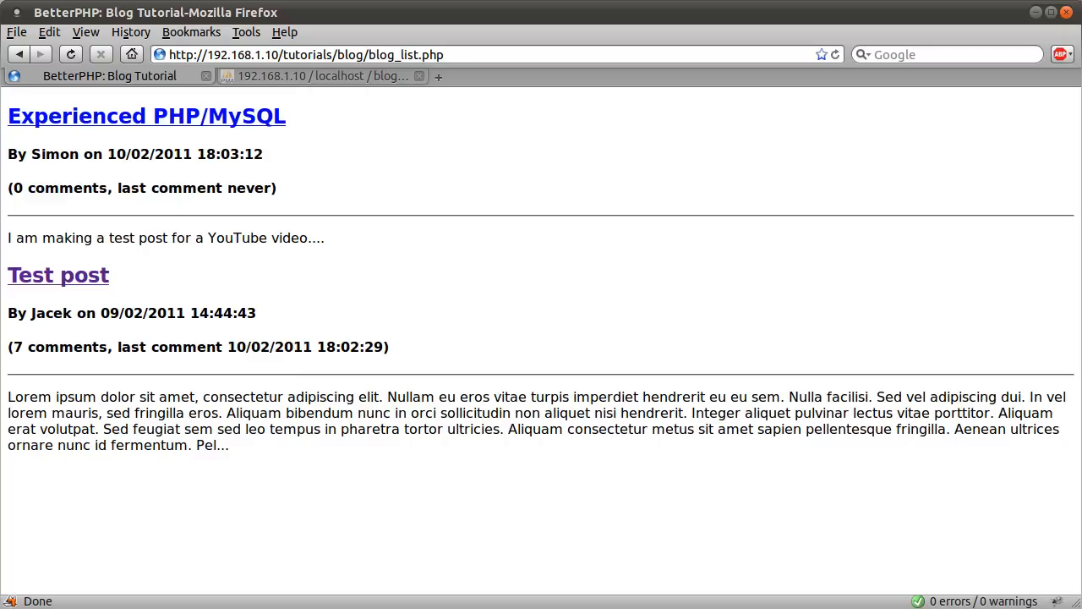
mouse_move(308, 308)
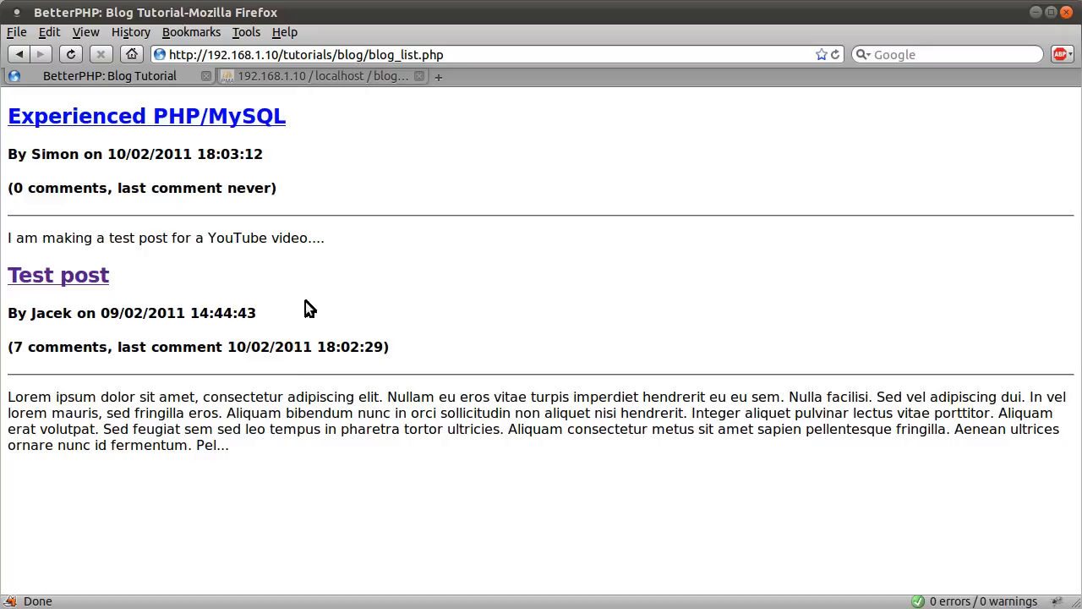